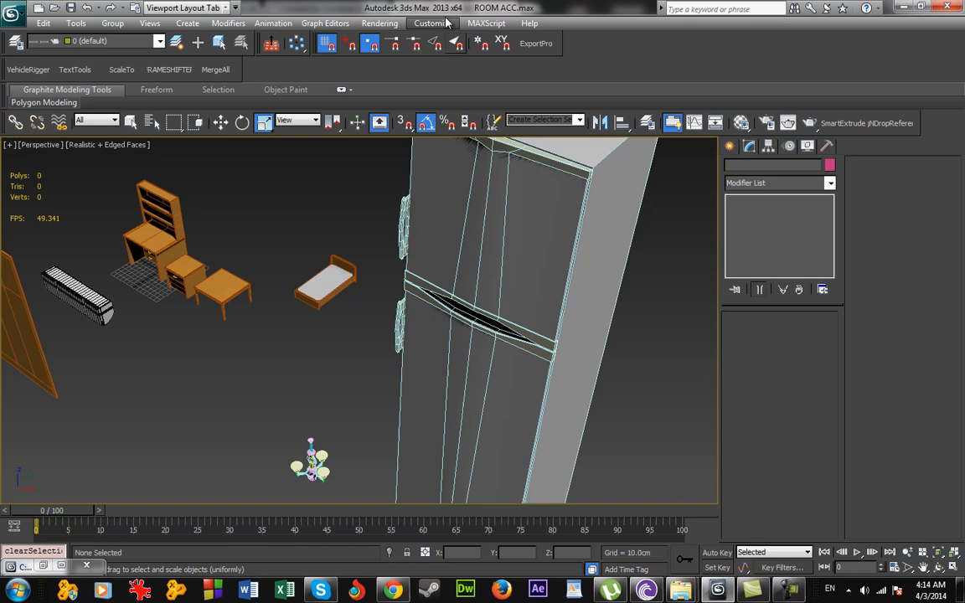
Launch the Scale To v1.0 script from the custom toolbar and select the fridge
{"action": "left_click", "coordinate": [432, 23]}
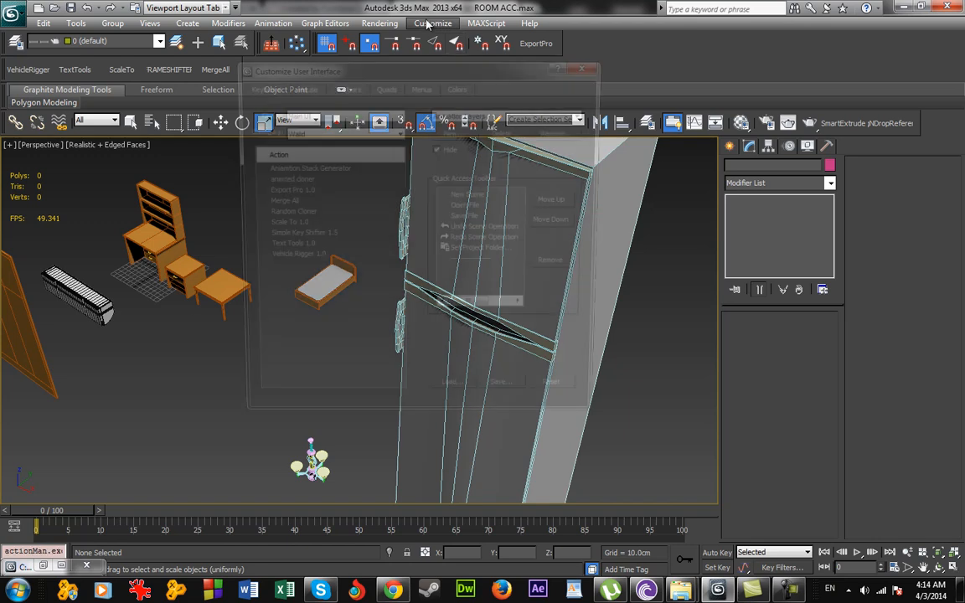
{"action": "left_click", "coordinate": [433, 23]}
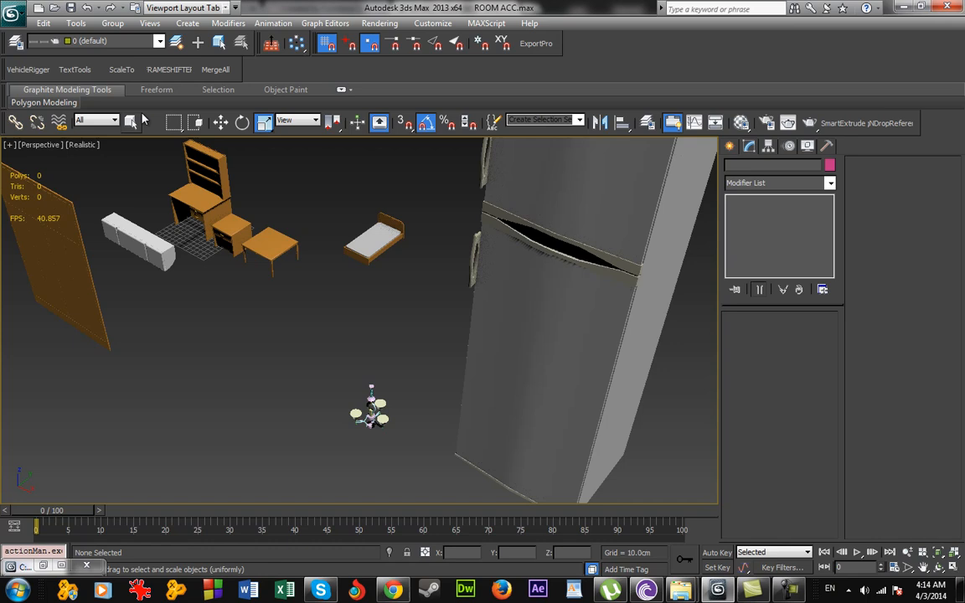
{"action": "left_click", "coordinate": [121, 69]}
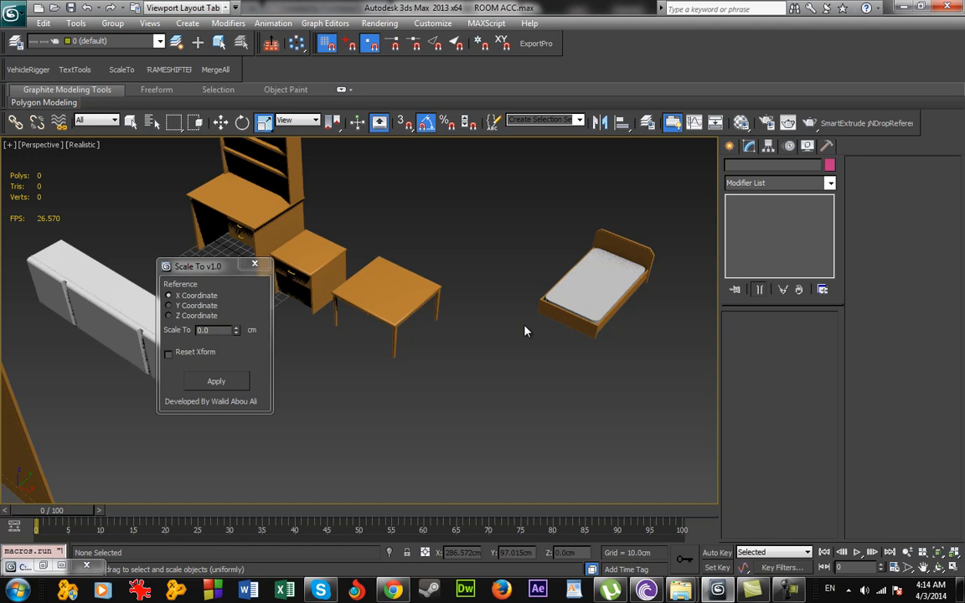
{"action": "left_click", "coordinate": [260, 201]}
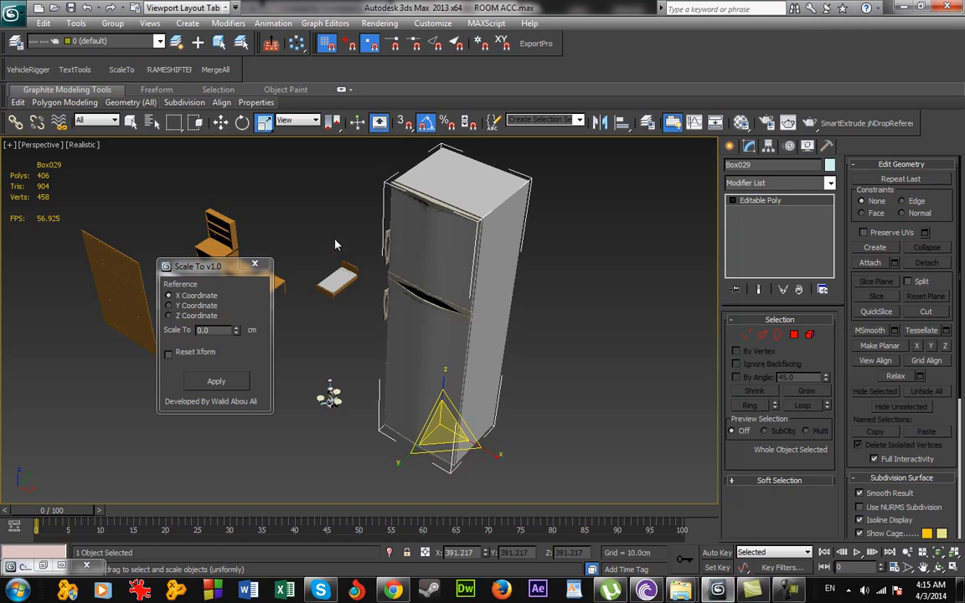
{"action": "mouse_move", "coordinate": [243, 354]}
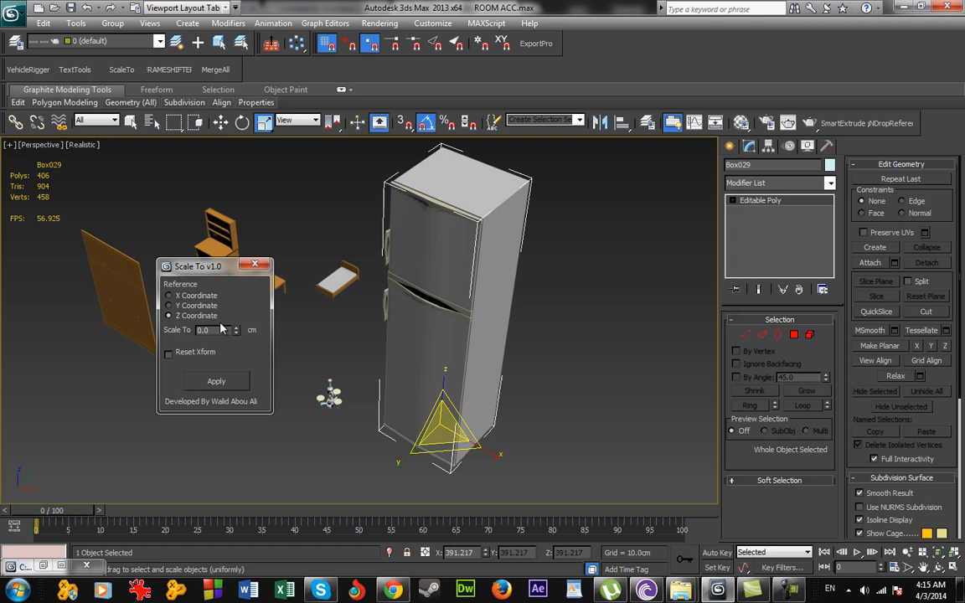
Scale the fridge to 180 cm along Z with Reset Xform ticked and apply
{"action": "triple_click", "coordinate": [209, 329]}
{"action": "type", "text": "180"}
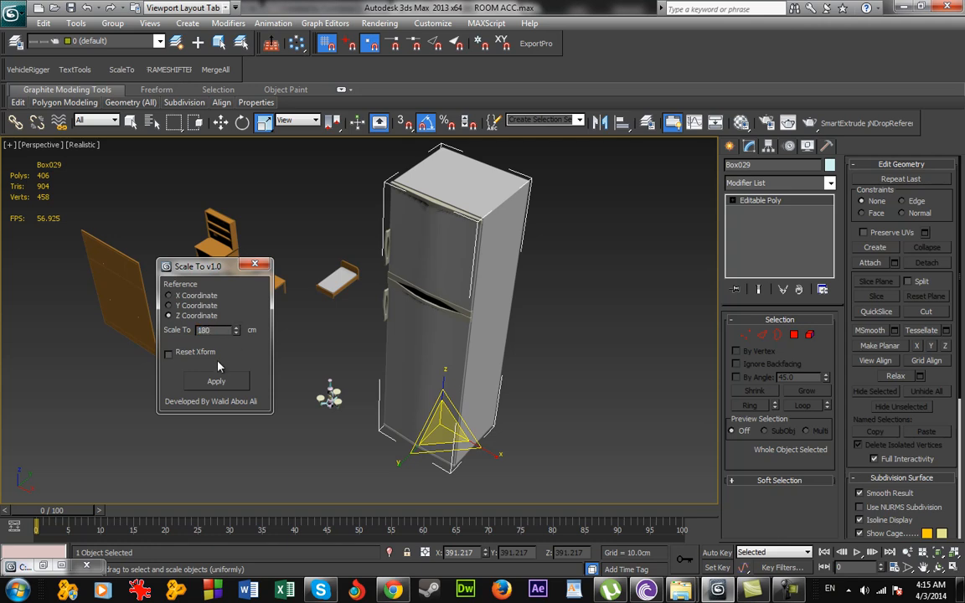
{"action": "left_click", "coordinate": [168, 352]}
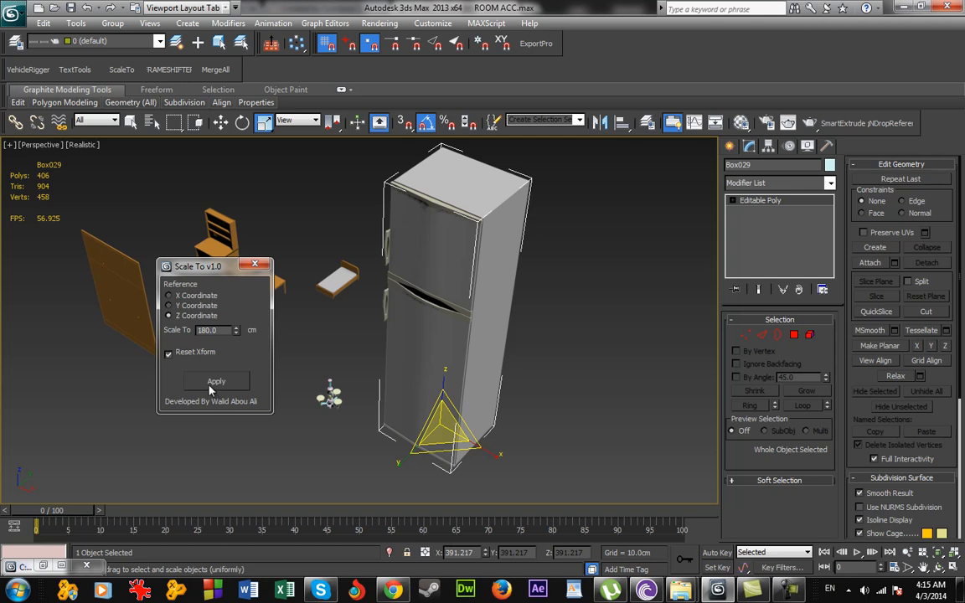
{"action": "left_click", "coordinate": [216, 381]}
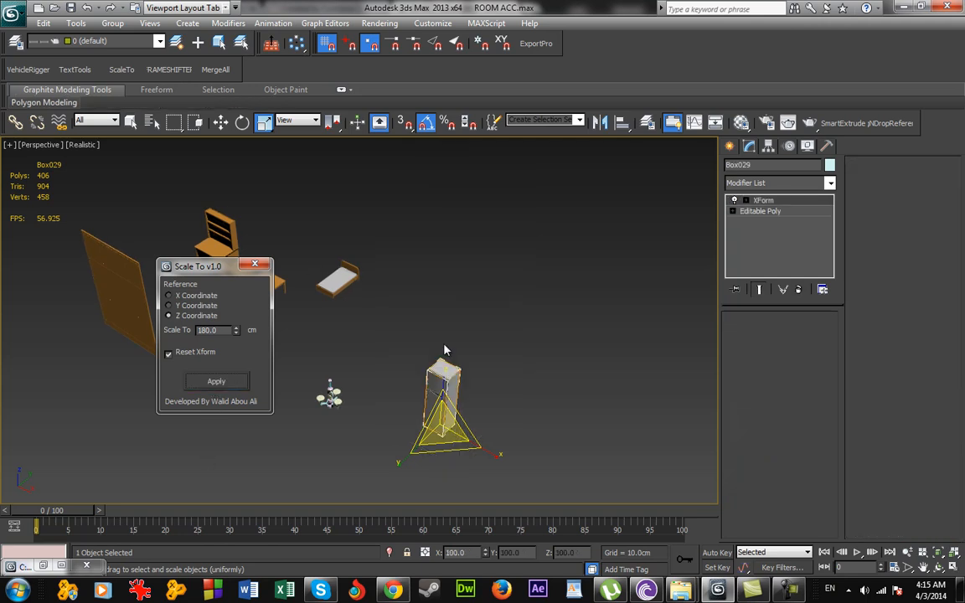
{"action": "left_click", "coordinate": [216, 381]}
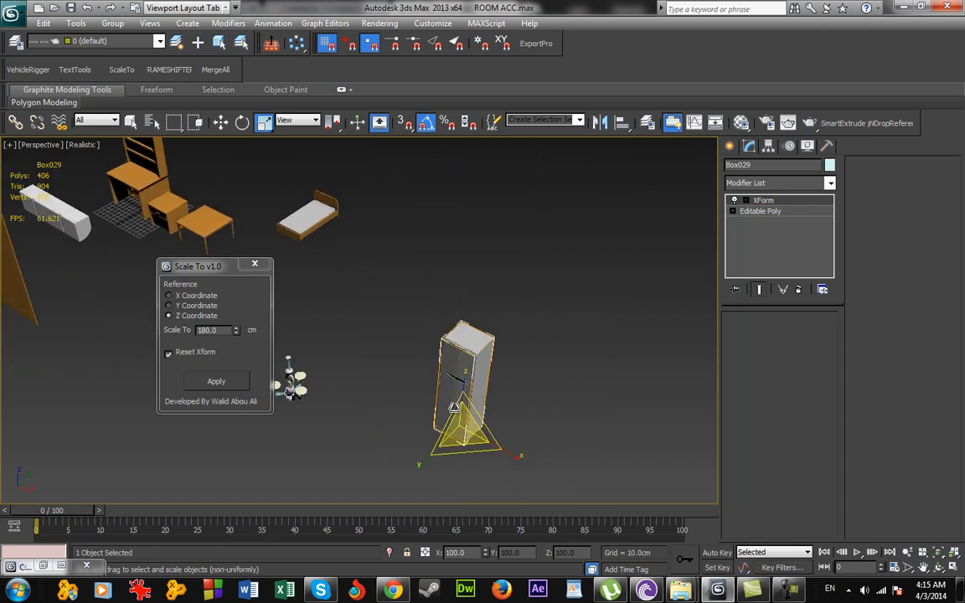
{"action": "left_click_drag", "start_coordinate": [467, 389], "coordinate": [586, 435]}
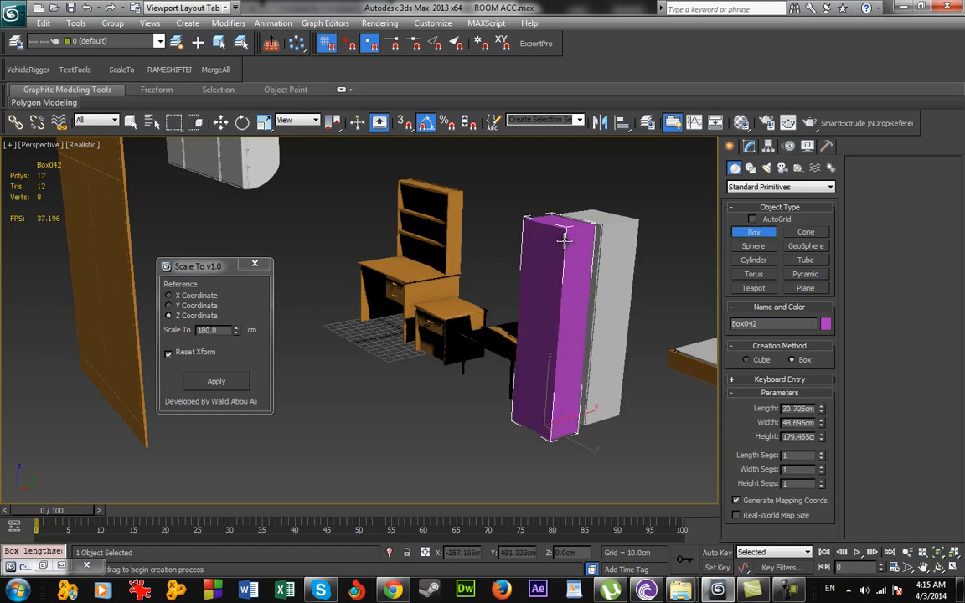
{"action": "mouse_move", "coordinate": [635, 360]}
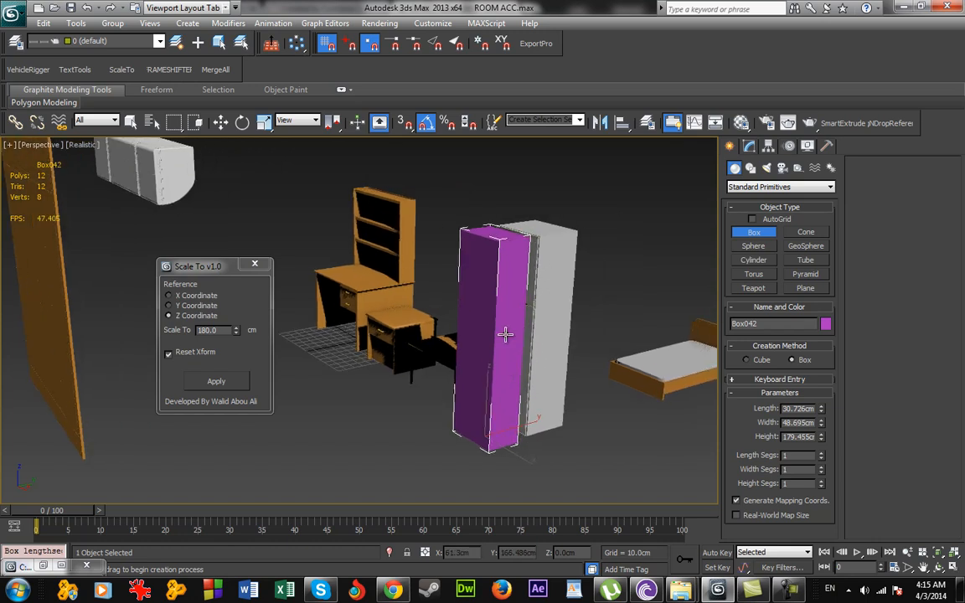
{"action": "left_click_drag", "start_coordinate": [504, 335], "coordinate": [459, 382]}
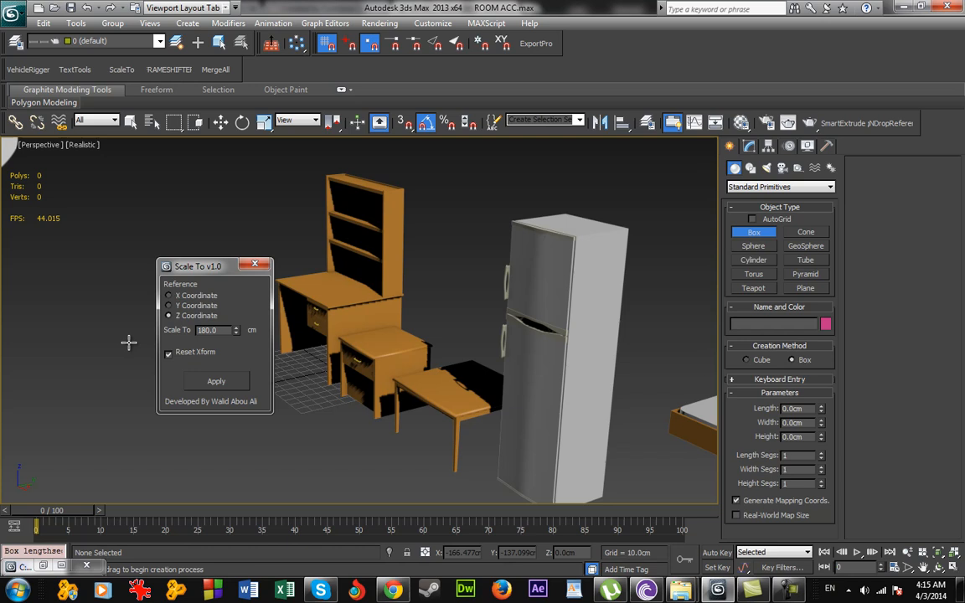
{"action": "mouse_move", "coordinate": [190, 422]}
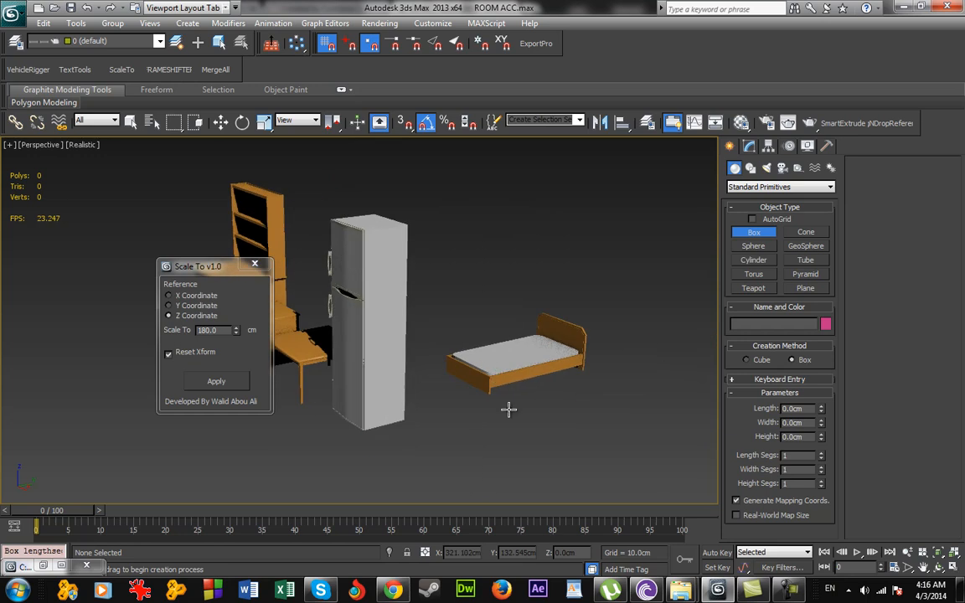
Select the bed and scale it to 200 cm along Y with Reset Xform, then apply
{"action": "left_click", "coordinate": [515, 352]}
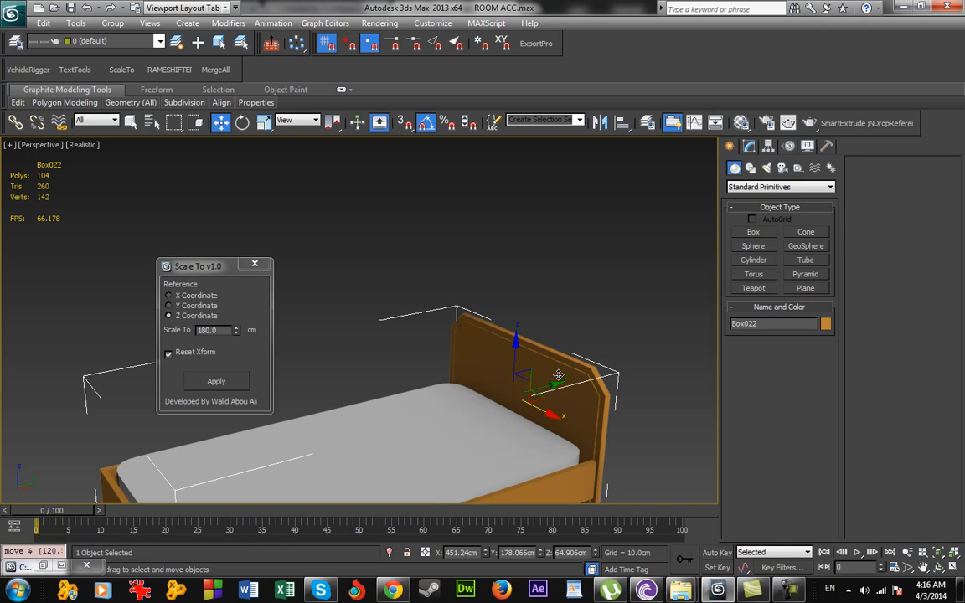
{"action": "triple_click", "coordinate": [214, 329]}
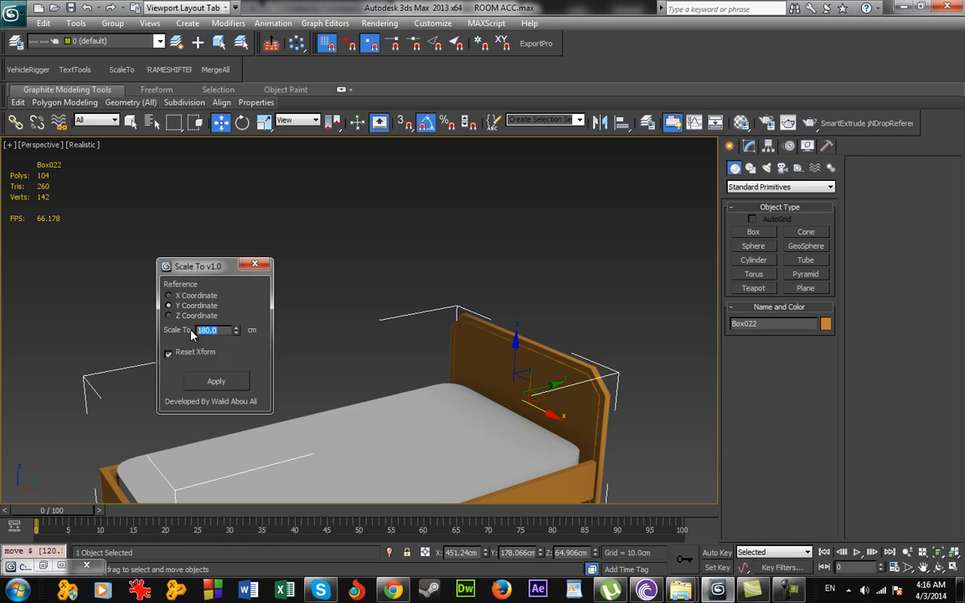
{"action": "left_click", "coordinate": [216, 381]}
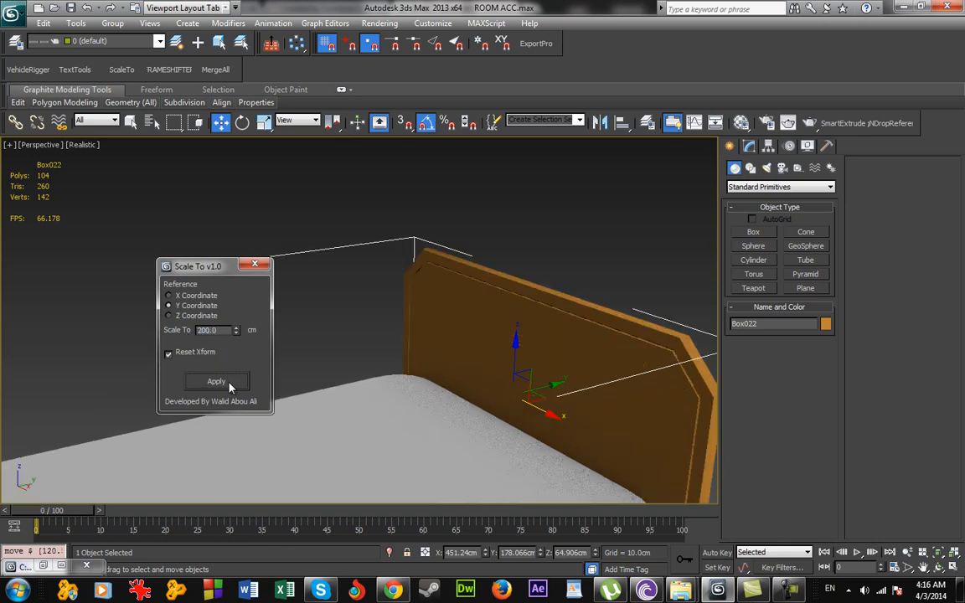
{"action": "left_click", "coordinate": [216, 381]}
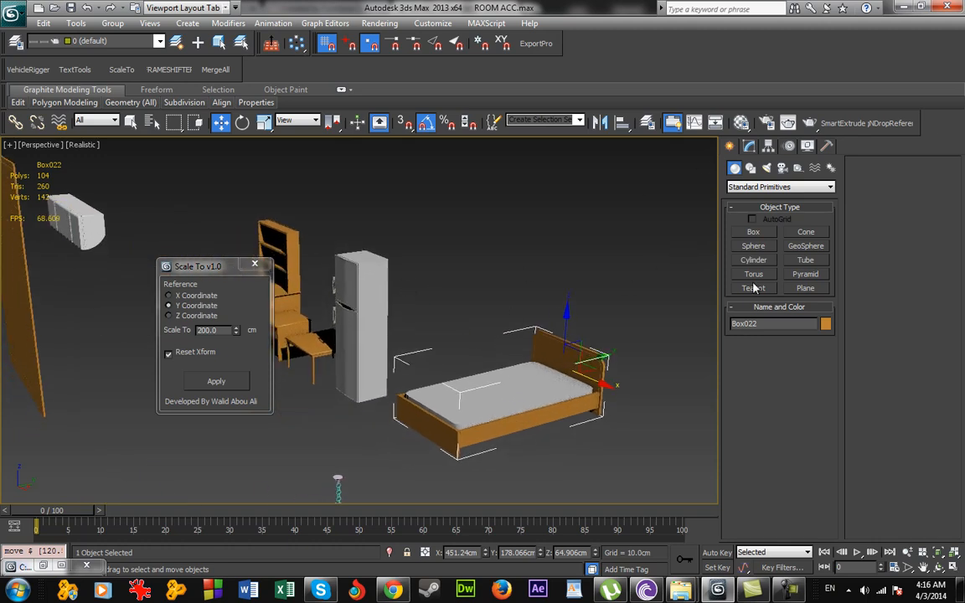
{"action": "left_click", "coordinate": [752, 231]}
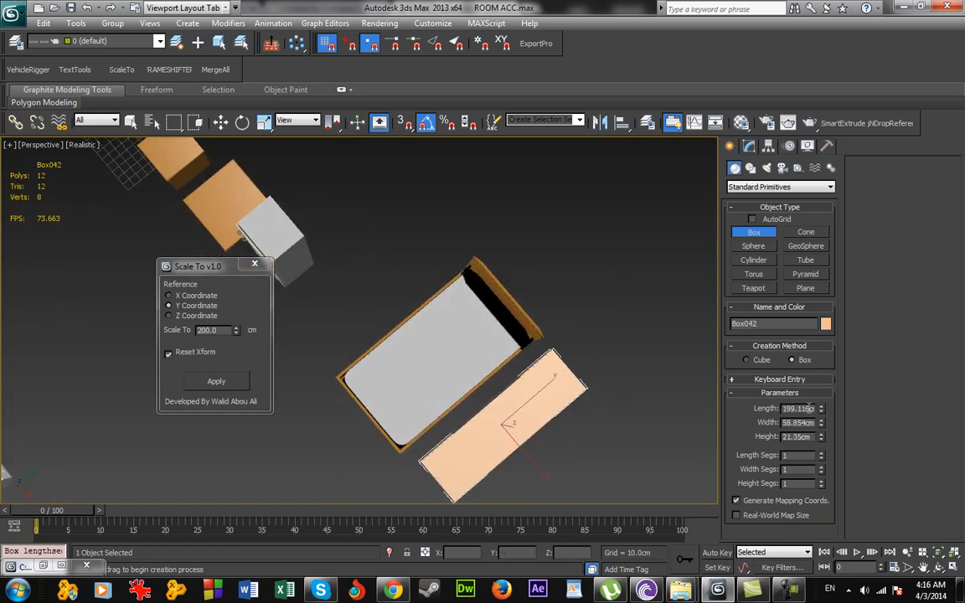
{"action": "left_click", "coordinate": [473, 406]}
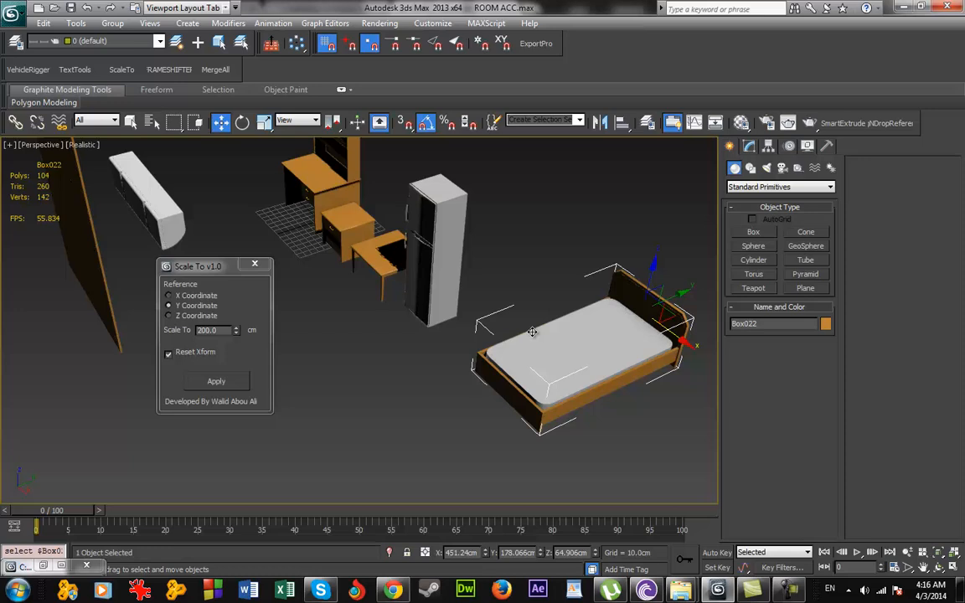
{"action": "mouse_move", "coordinate": [424, 316]}
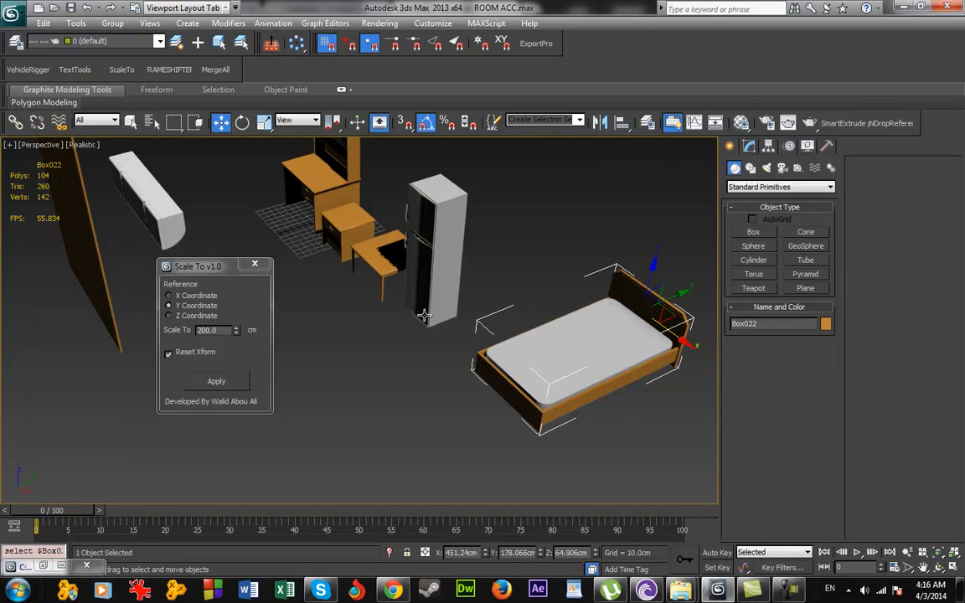
{"action": "mouse_move", "coordinate": [338, 340]}
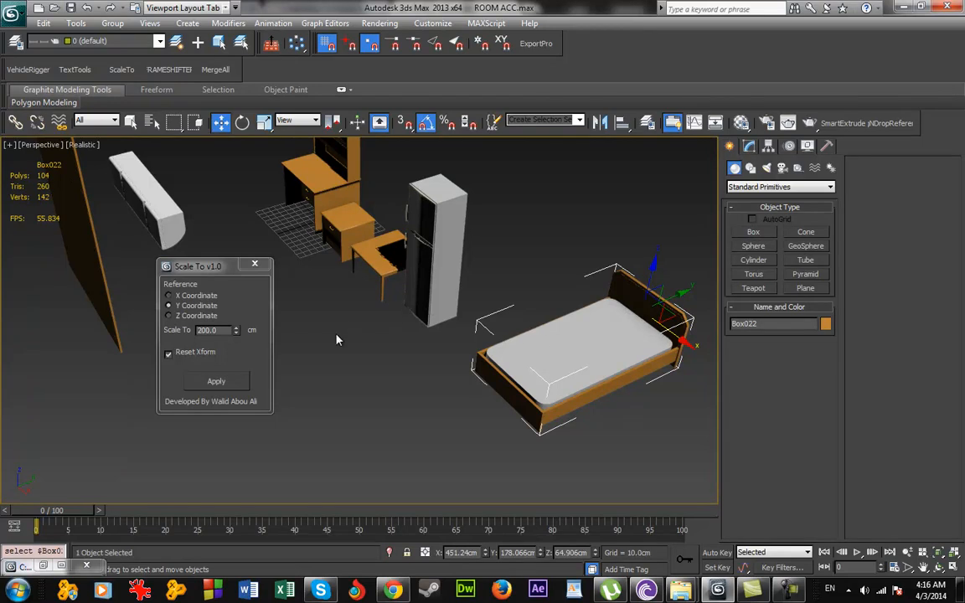
{"action": "left_click_drag", "start_coordinate": [199, 266], "coordinate": [310, 294]}
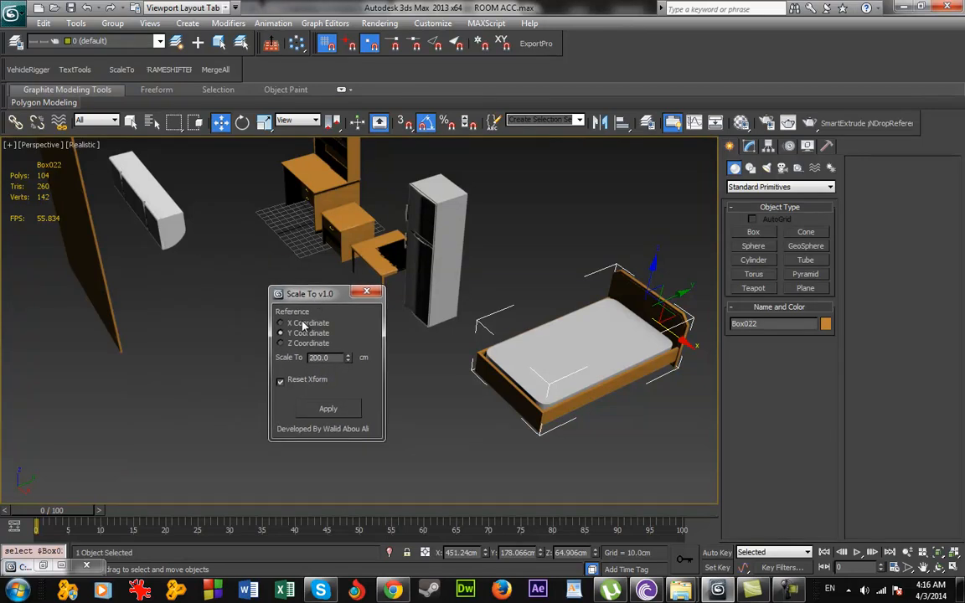
{"action": "mouse_move", "coordinate": [306, 353]}
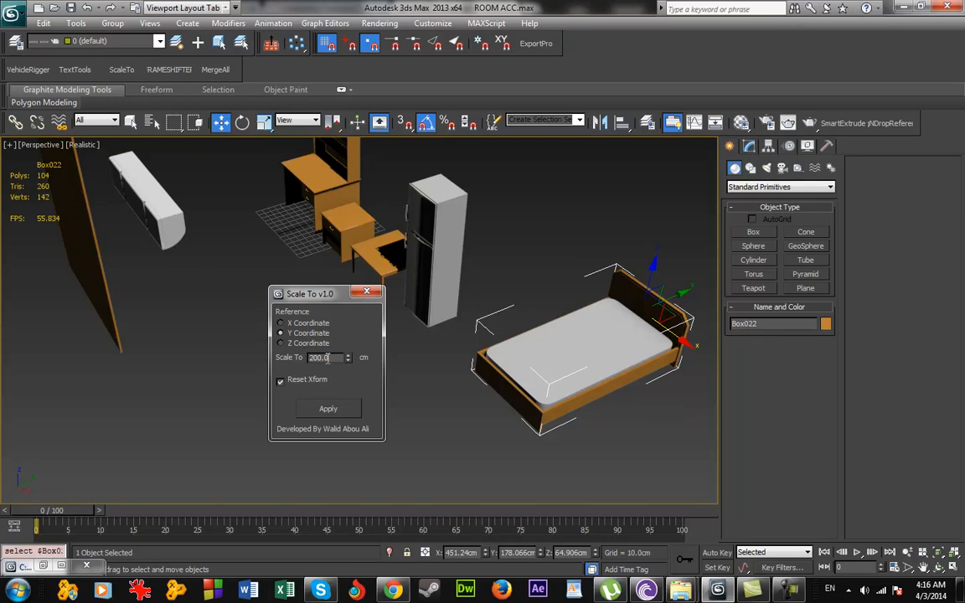
{"action": "triple_click", "coordinate": [322, 357]}
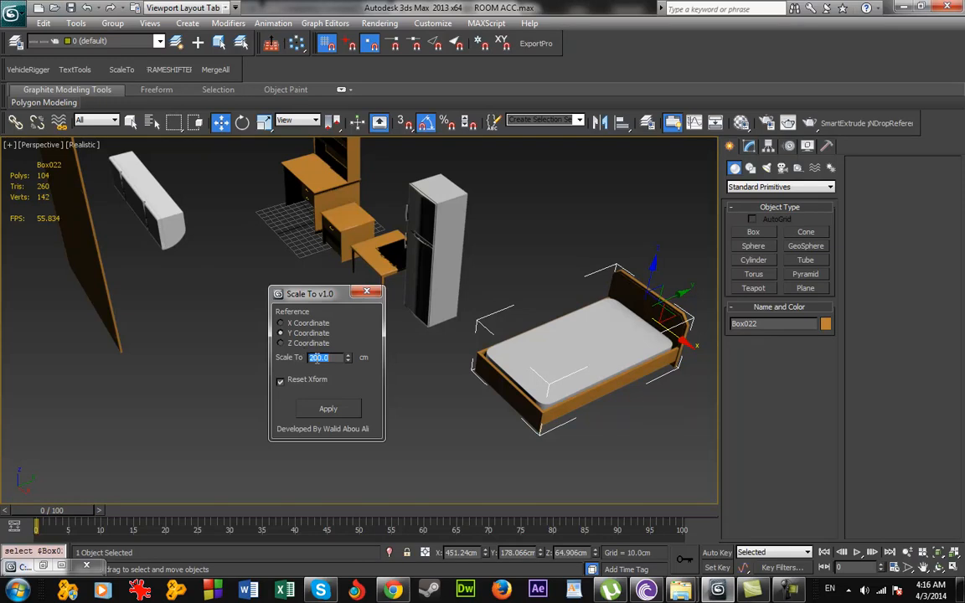